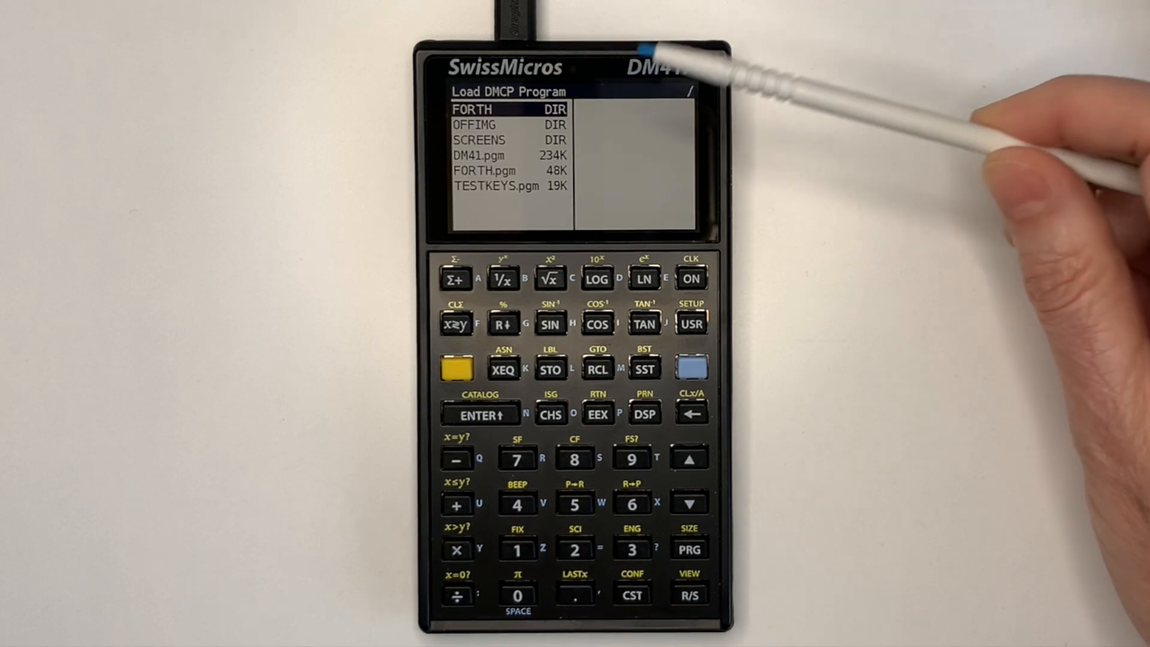
{"action": "mouse_move", "coordinate": [609, 139]}
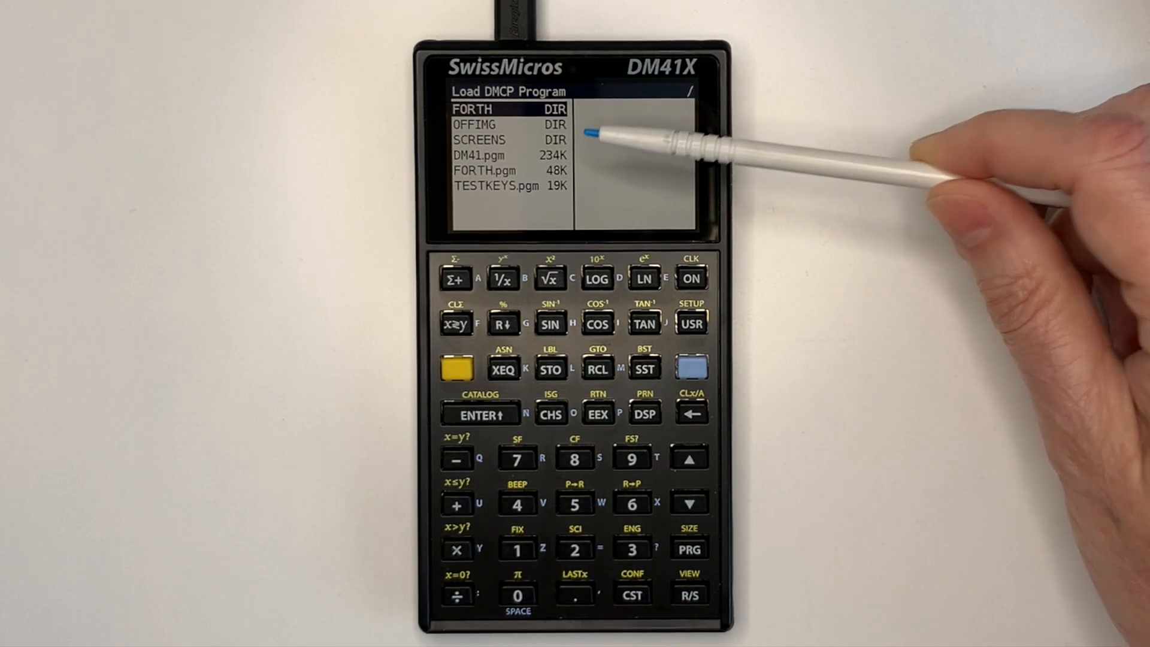
{"action": "mouse_move", "coordinate": [630, 132]}
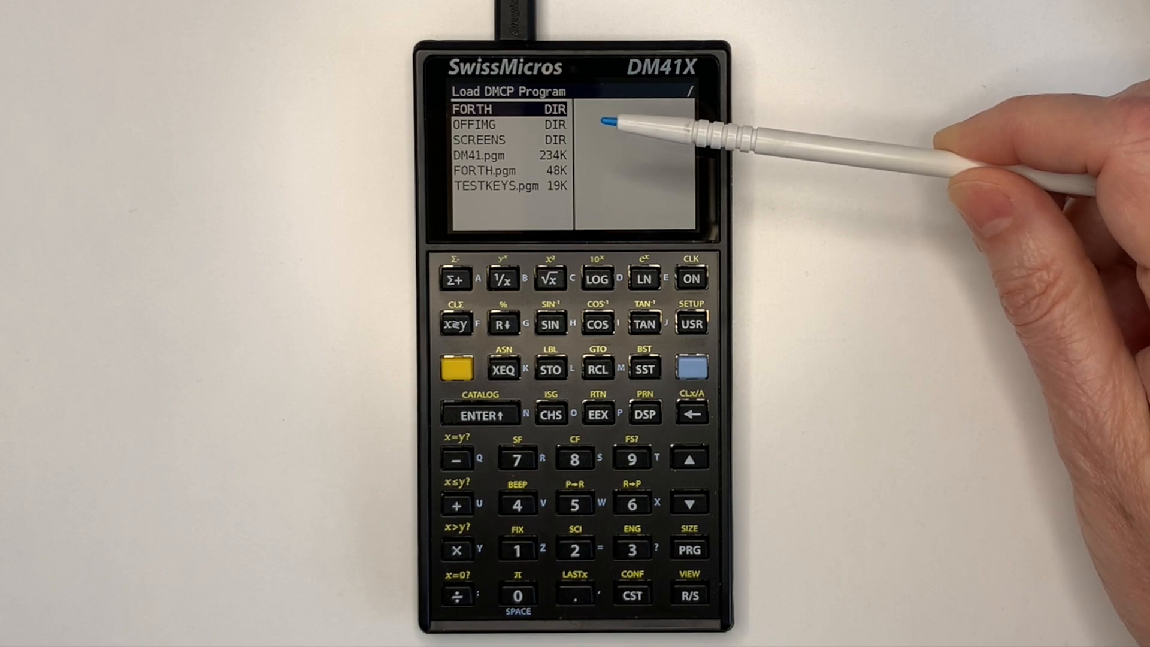
{"action": "mouse_move", "coordinate": [616, 128]}
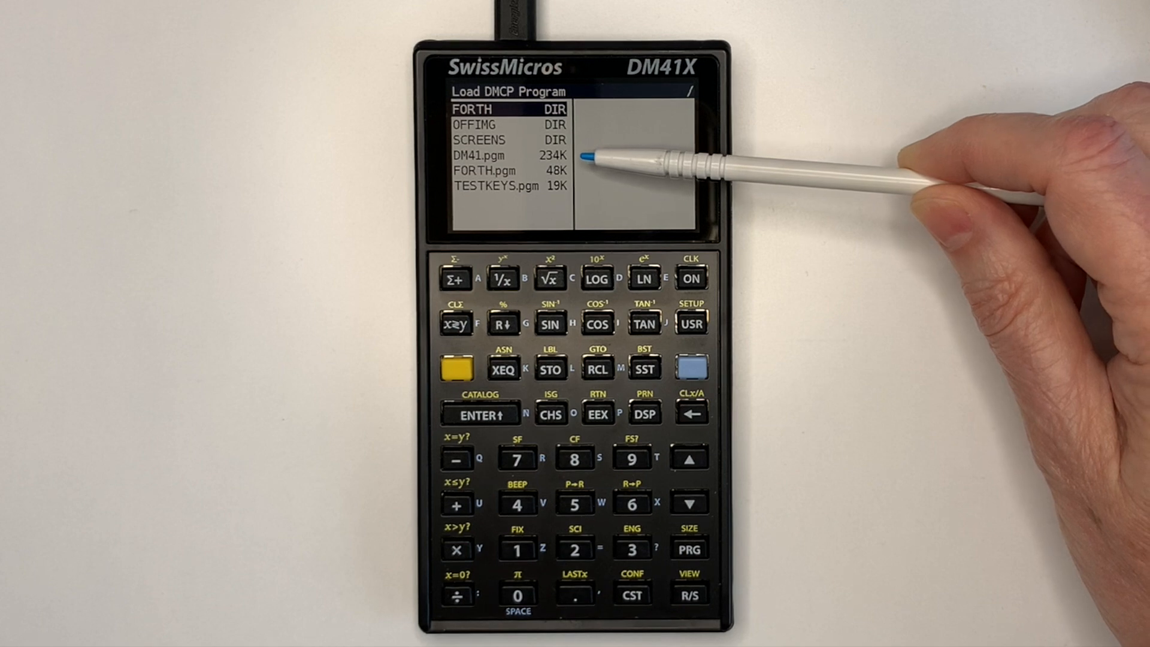
{"action": "mouse_move", "coordinate": [601, 157]}
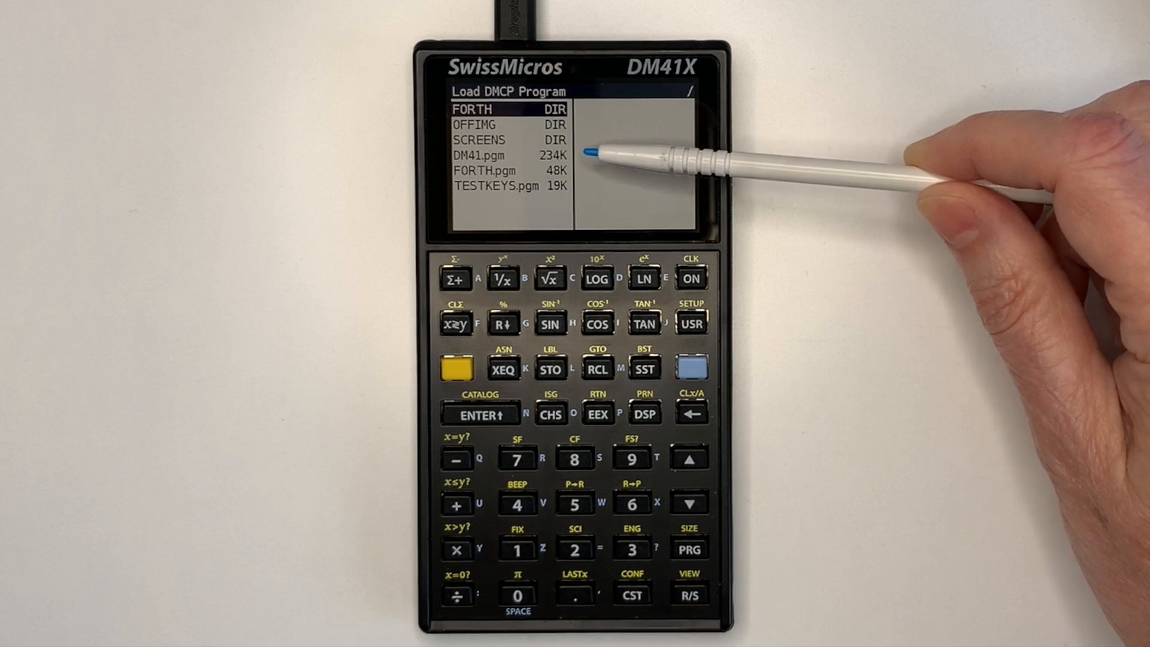
{"action": "mouse_move", "coordinate": [595, 166]}
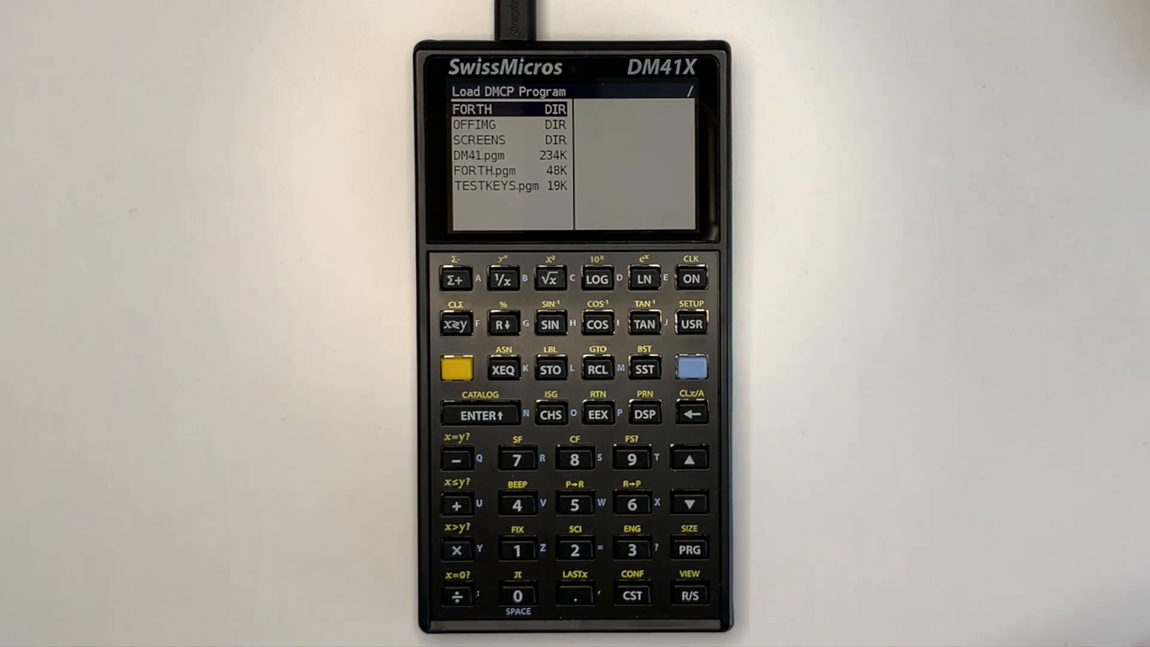
- Select FORTH.pgm and confirm replacing the current program with DM-FORTH v0.4
{"action": "left_click", "coordinate": [690, 458]}
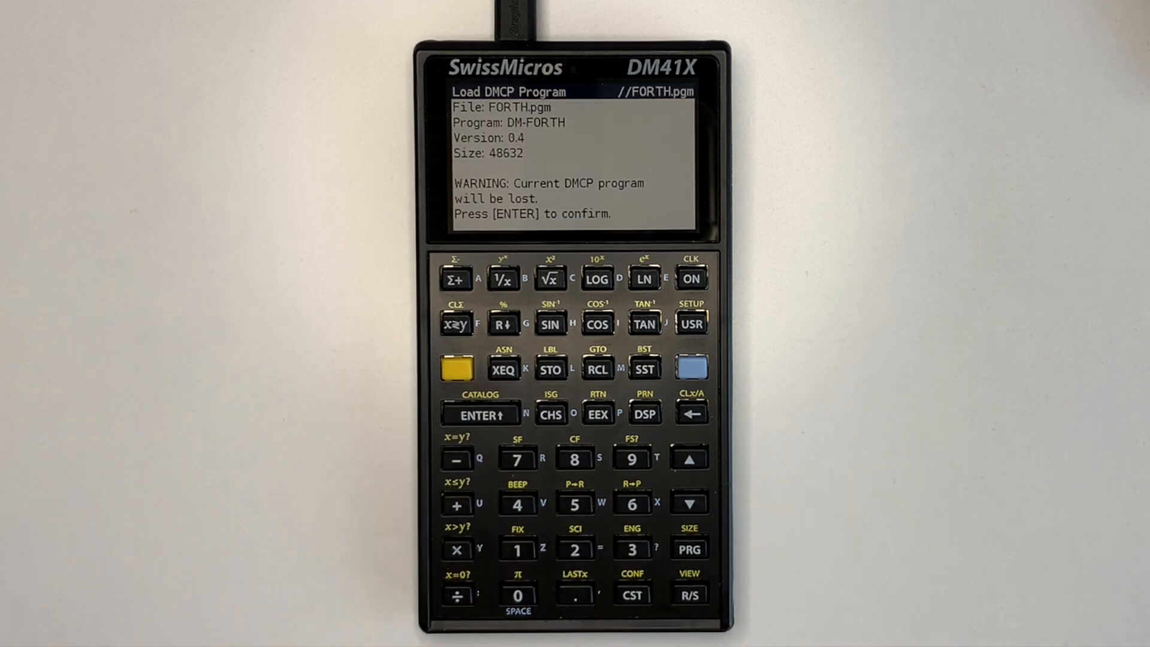
{"action": "left_click", "coordinate": [482, 415]}
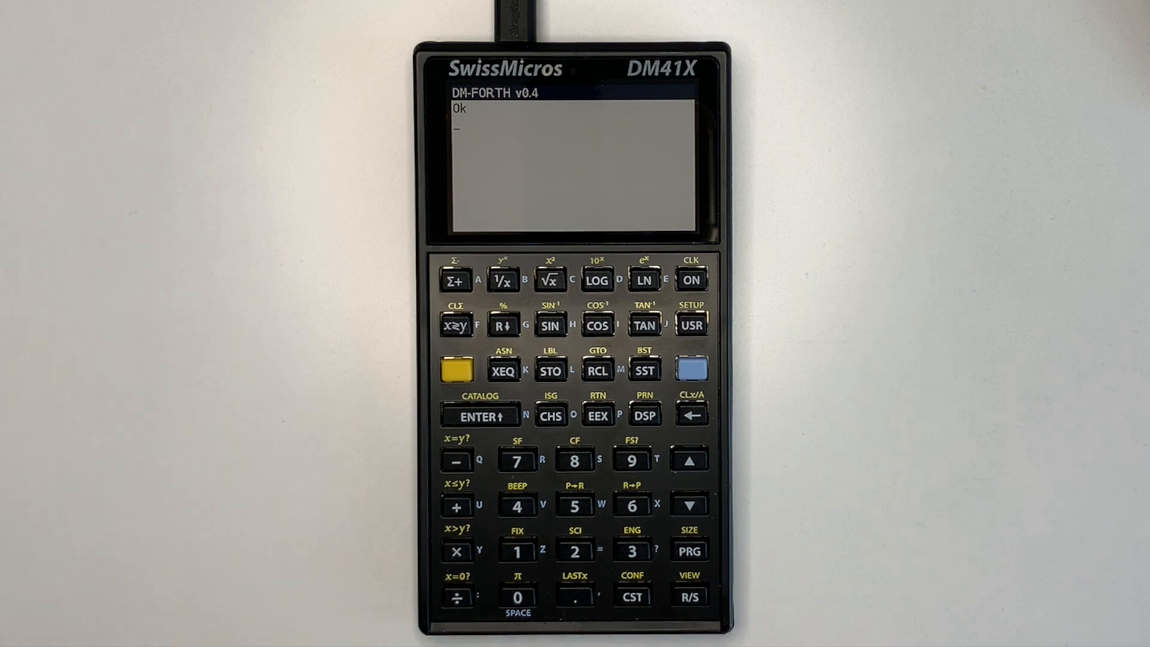
- Toggle ALPHA and USER modes until no indicator shows, then start entering 1
{"action": "left_click", "coordinate": [691, 369]}
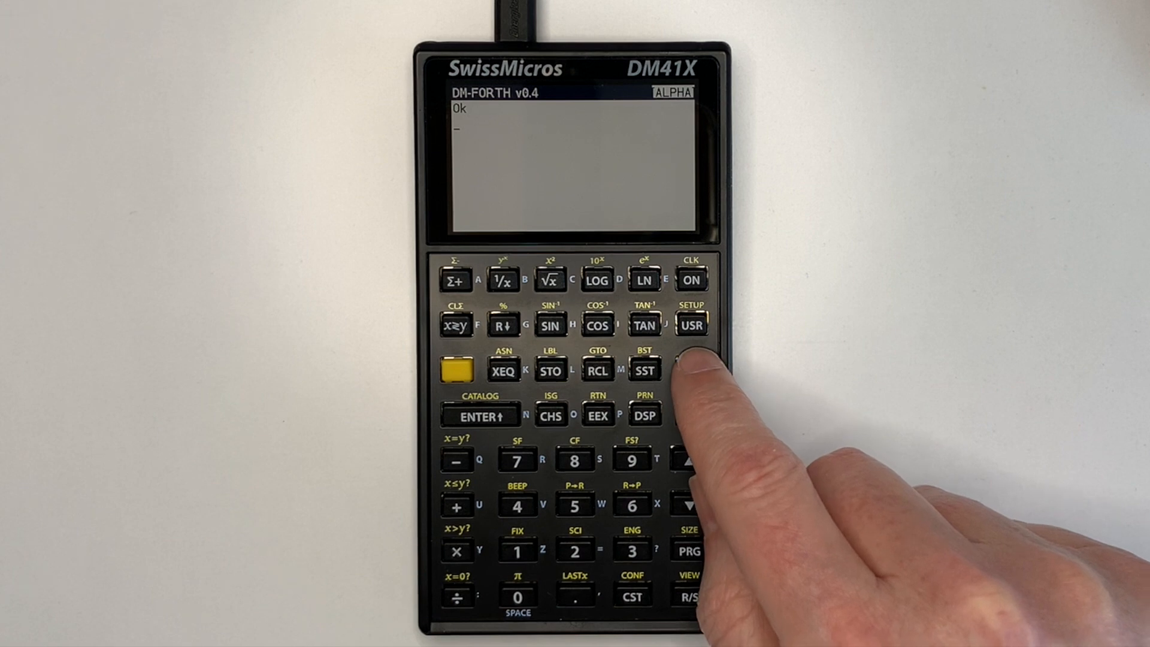
{"action": "left_click", "coordinate": [455, 369]}
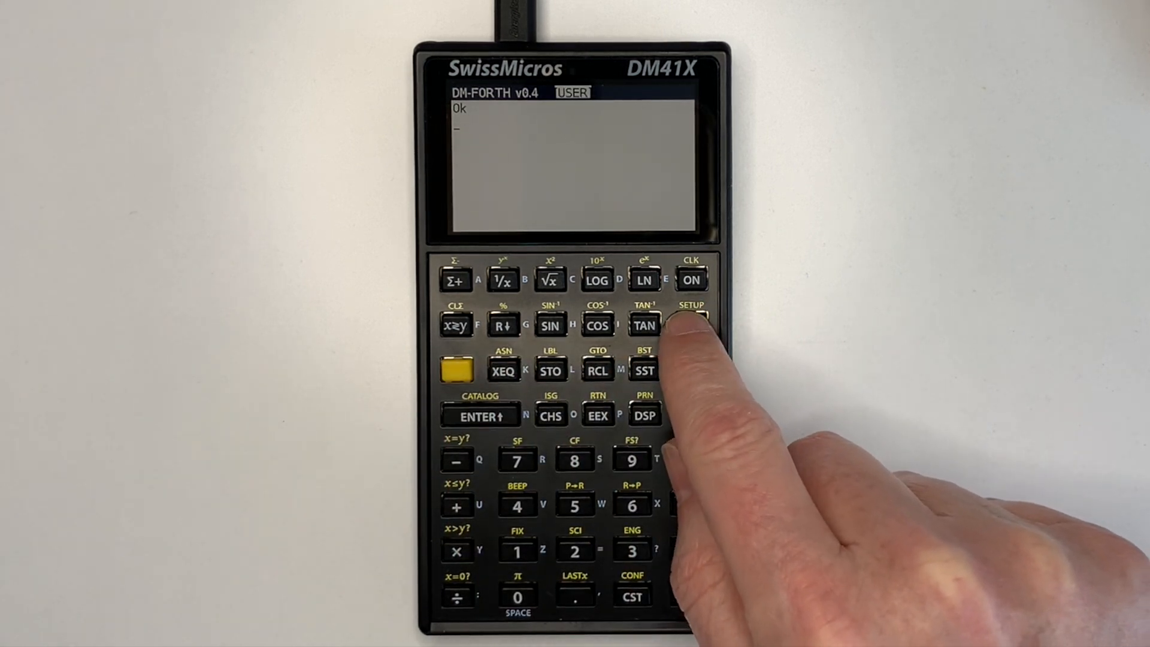
{"action": "left_click", "coordinate": [690, 325]}
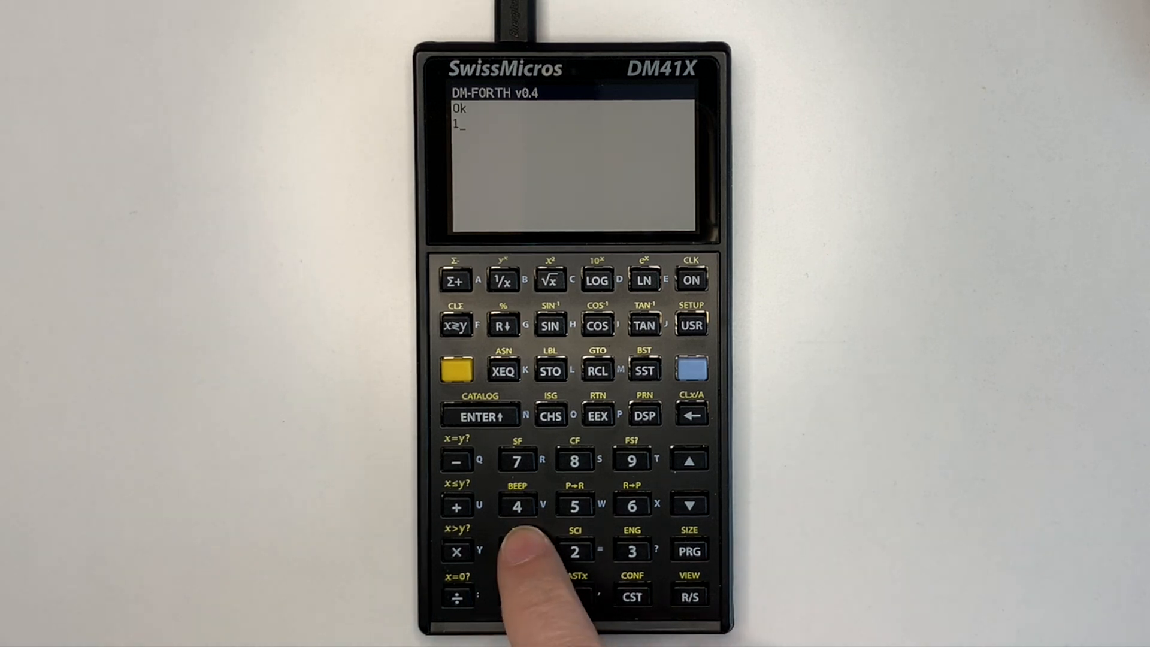
- Enter '123 321 SWAP DUP * SWAP - .' and run it, printing 14808
{"action": "left_click", "coordinate": [632, 551]}
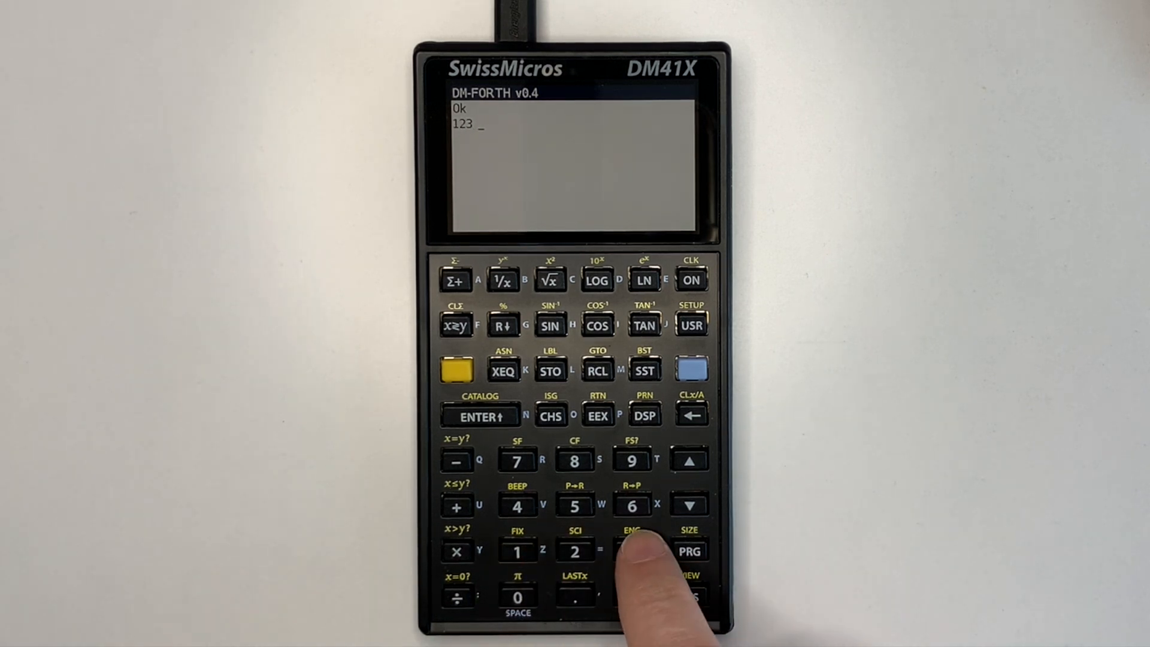
{"action": "left_click", "coordinate": [631, 552]}
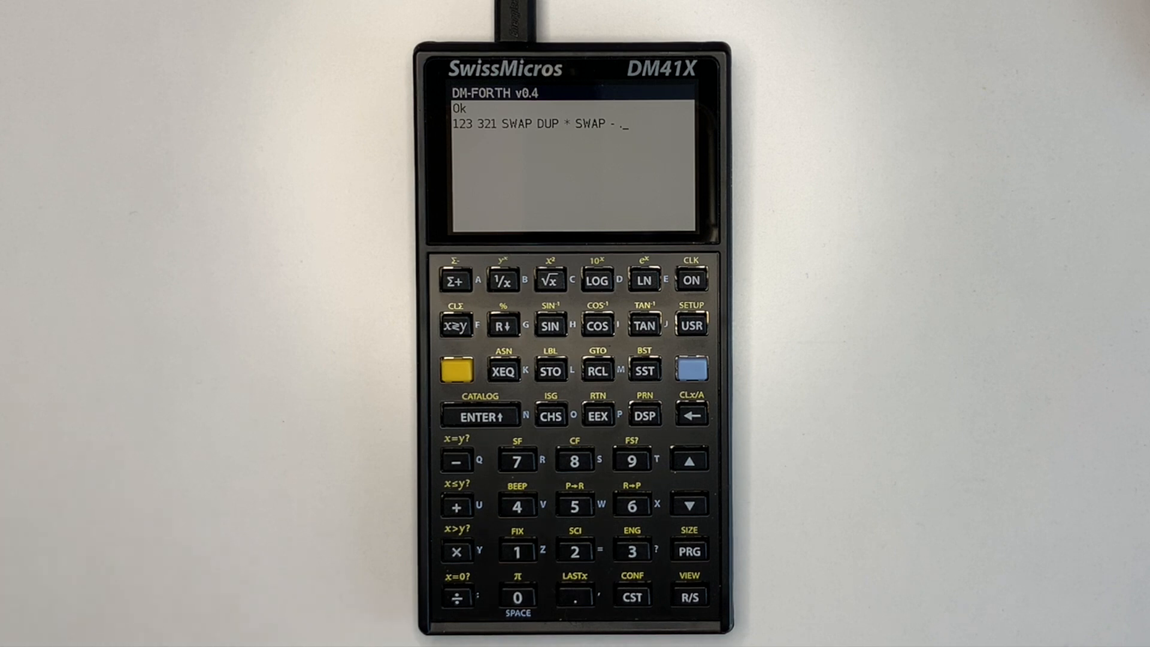
{"action": "left_click", "coordinate": [480, 416]}
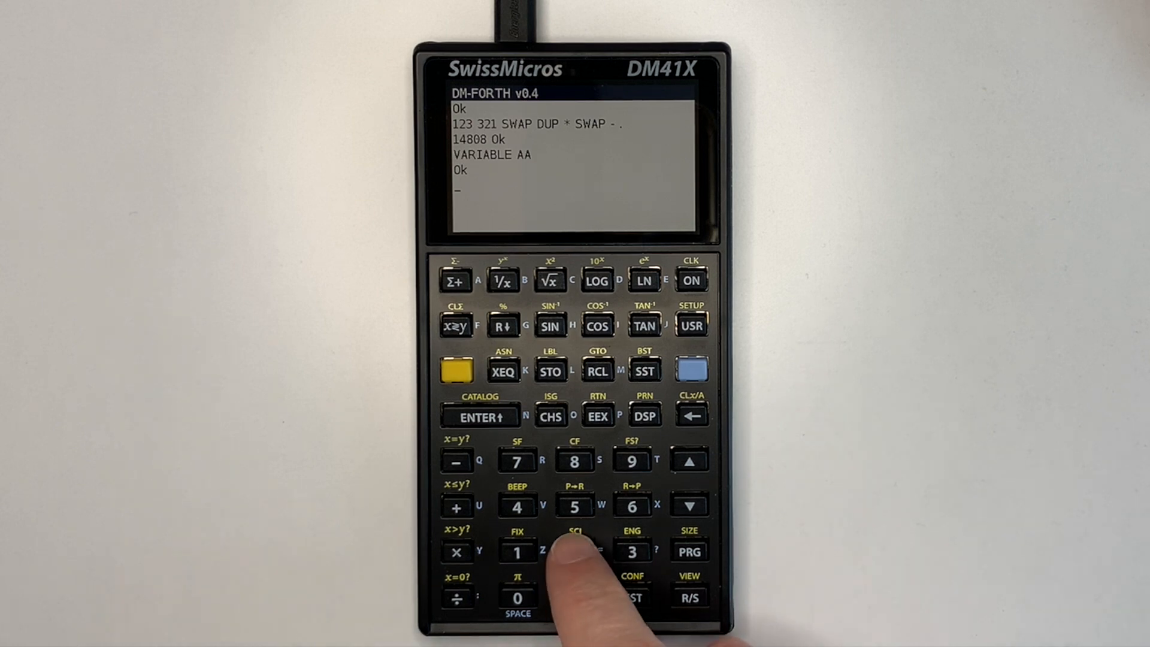
- Store 246 in AA with '246 AA !' and type 'AA @ DUP .'
{"action": "left_click", "coordinate": [575, 552]}
{"action": "type", "text": "AA @"}
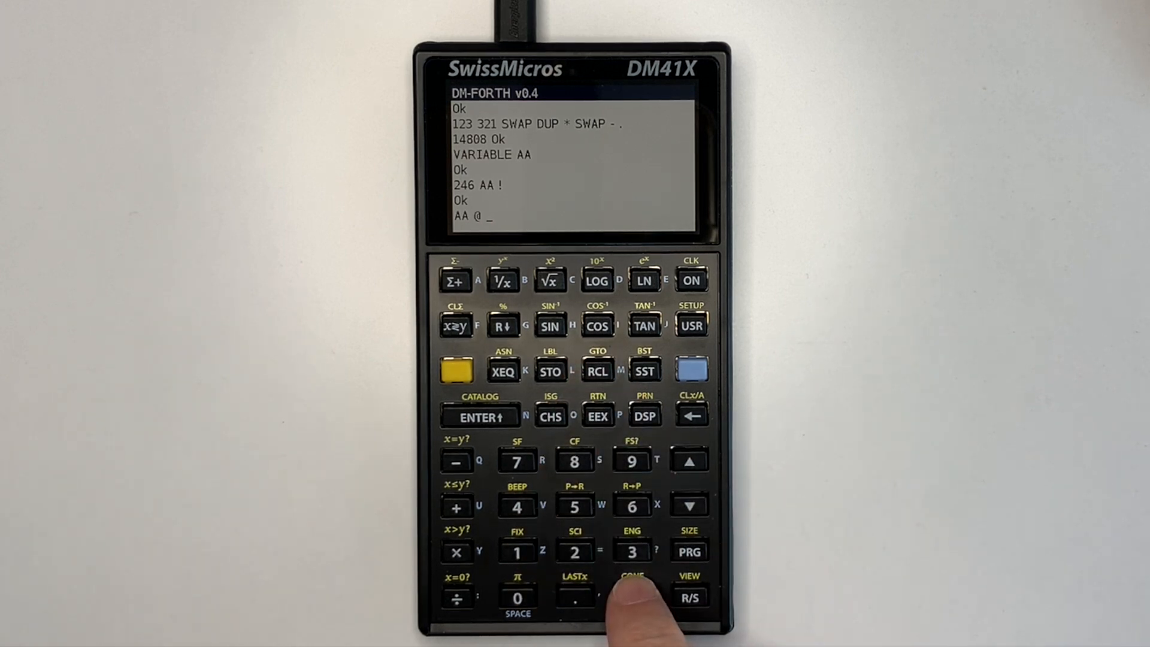
{"action": "left_click", "coordinate": [480, 416]}
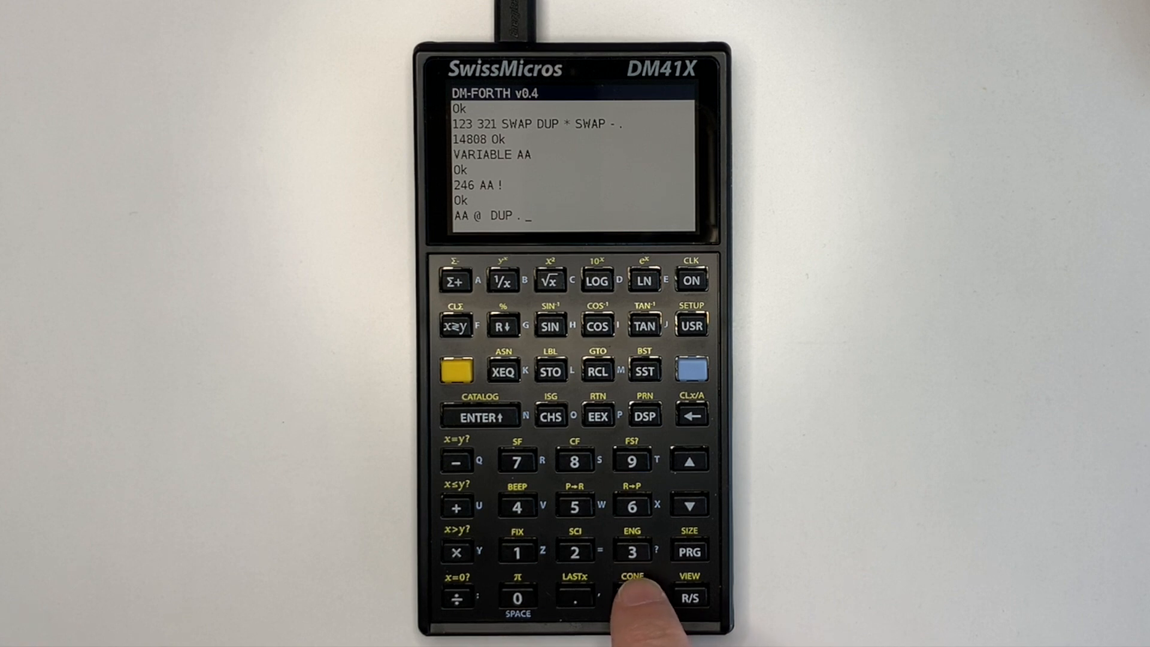
{"action": "left_click", "coordinate": [455, 370]}
{"action": "type", "text": ": STR 42 EMIT ;"}
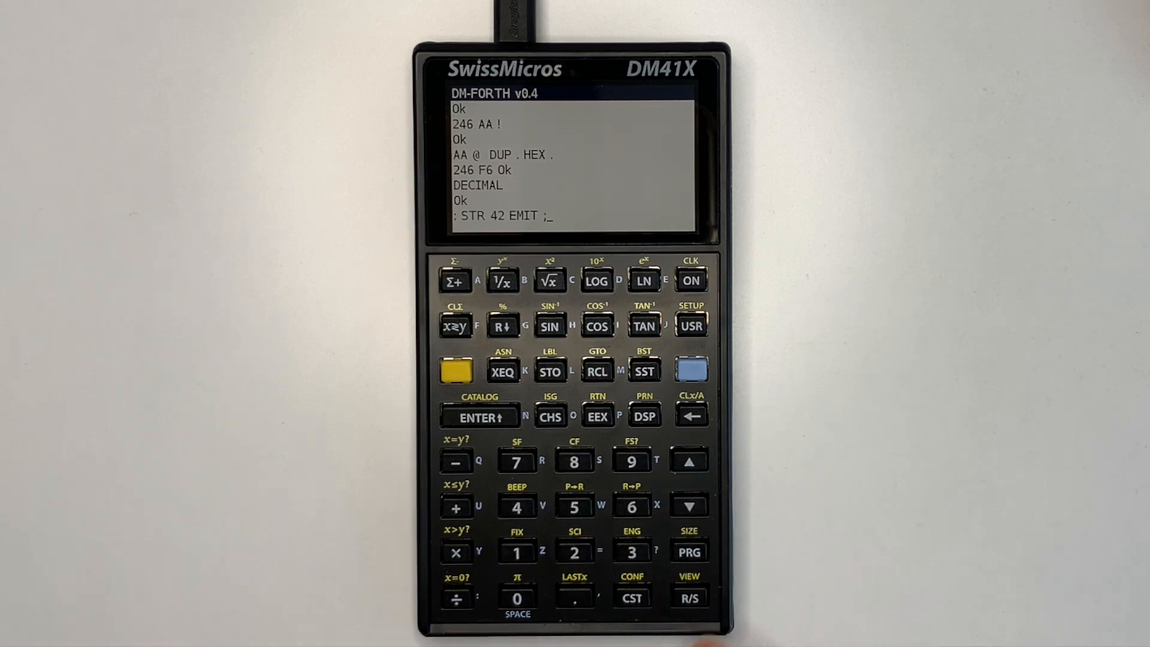
- Enter the word definition ': STR 42 EMIT ;'
{"action": "left_click", "coordinate": [480, 417]}
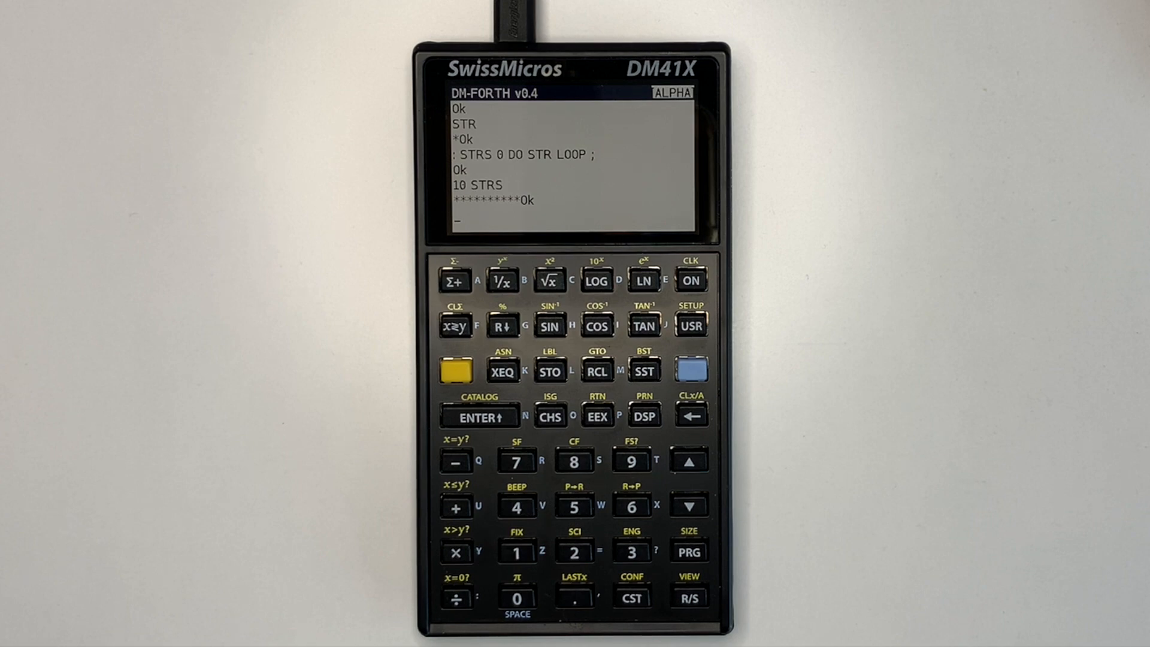
{"action": "left_click", "coordinate": [455, 370]}
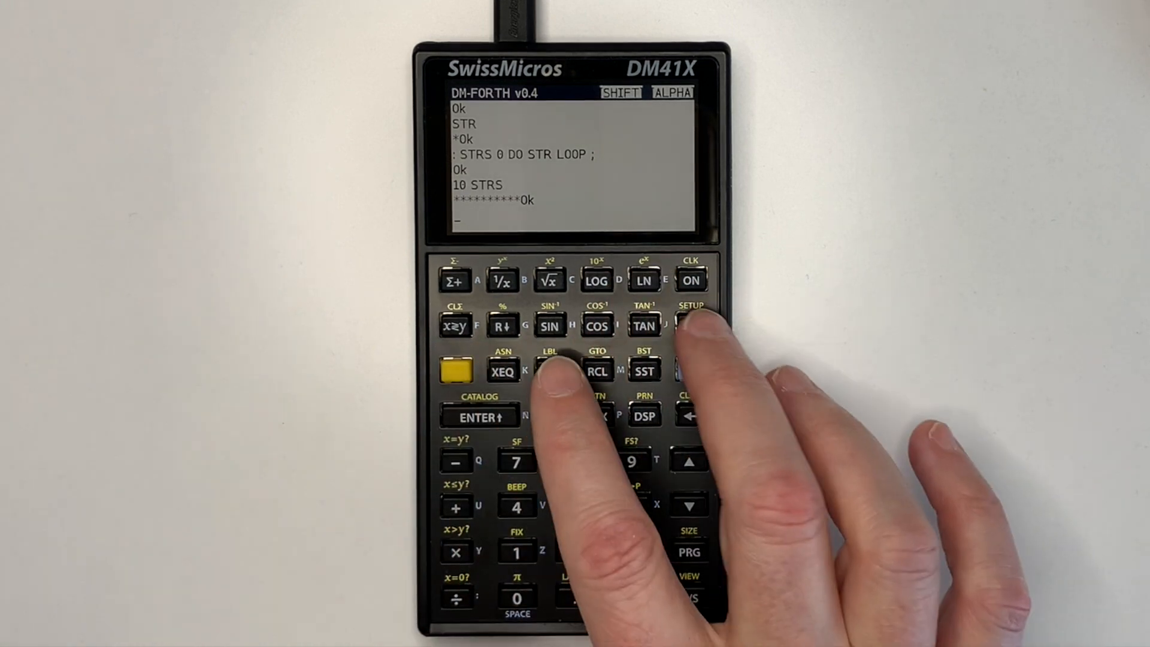
{"action": "left_click", "coordinate": [689, 324]}
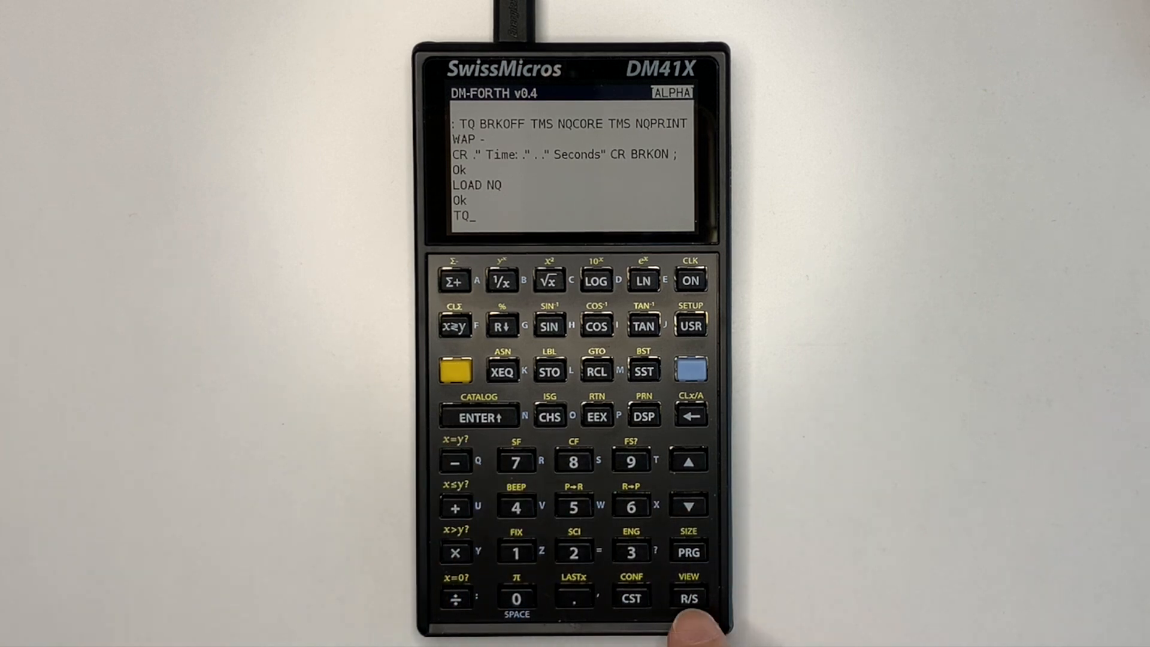
- Run the TQ N-Queens timing word, then begin typing 'LOAD ' at the prompt
{"action": "left_click", "coordinate": [689, 598]}
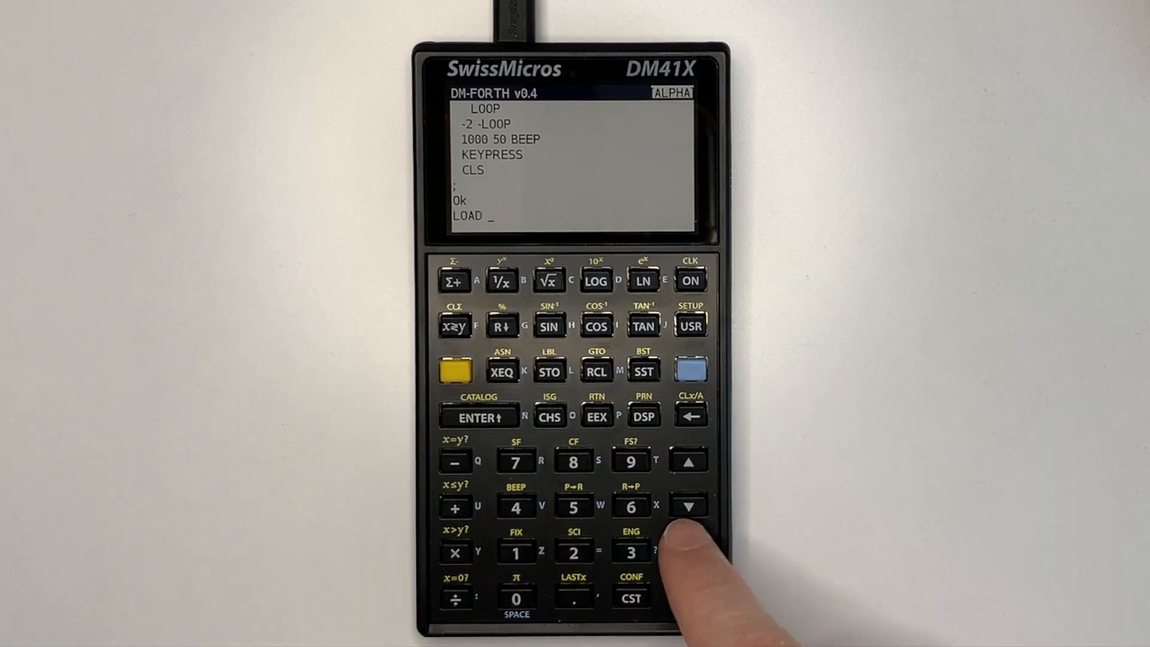
{"action": "left_click", "coordinate": [549, 326]}
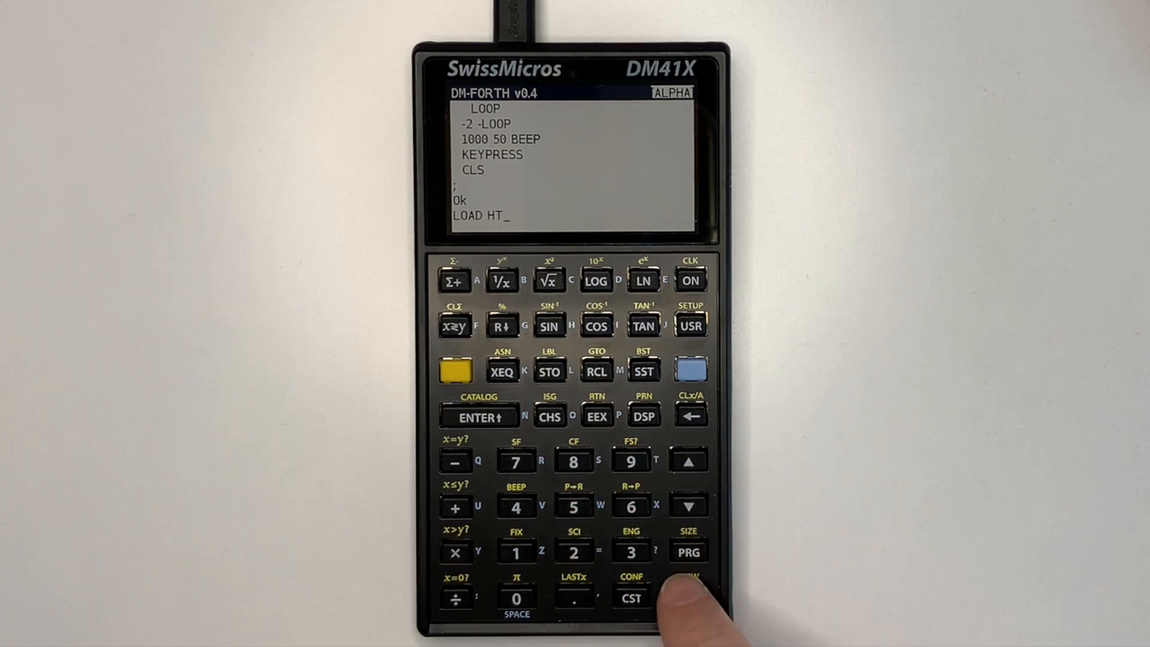
- Run 'LOAD HT' so the listing compiles and returns to ok
{"action": "left_click", "coordinate": [689, 598]}
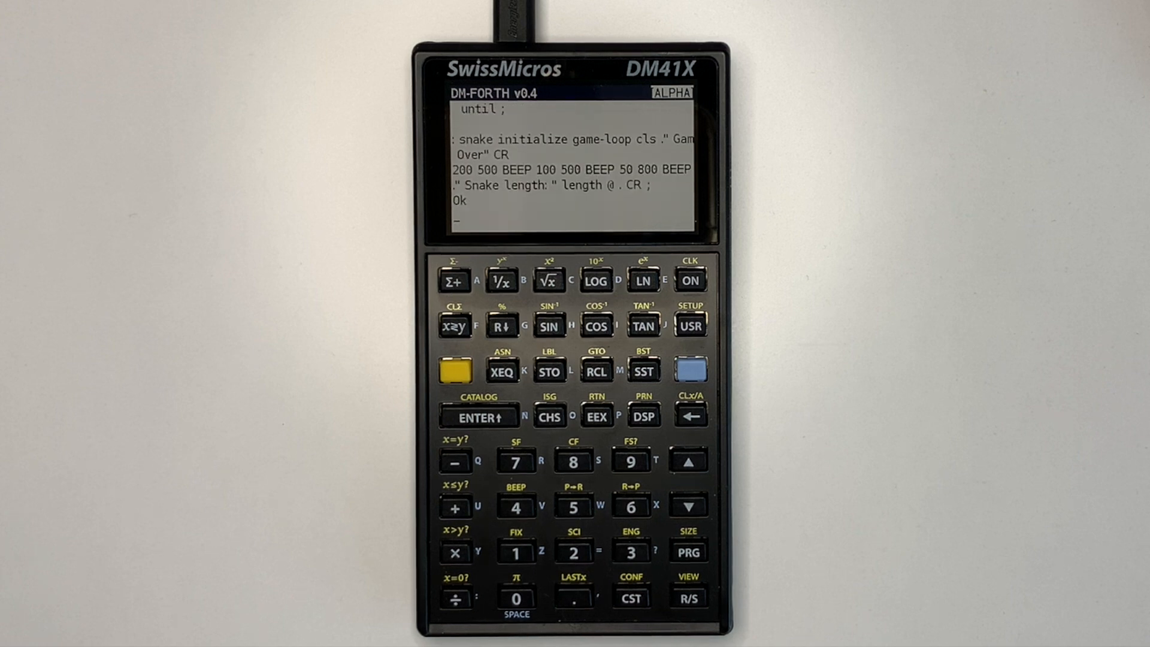
- Enter 'LOAD SN', then launch SNAKE and play to Game Over
{"action": "left_click", "coordinate": [454, 371]}
{"action": "type", "text": "SNAKEN"}
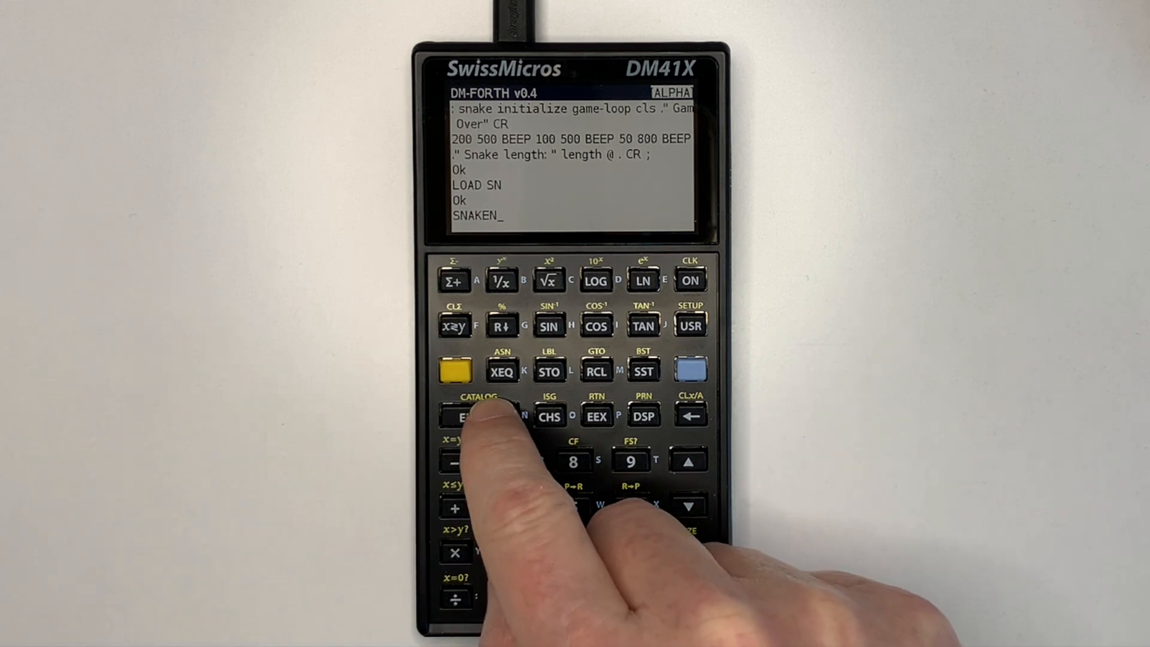
{"action": "left_click", "coordinate": [689, 416]}
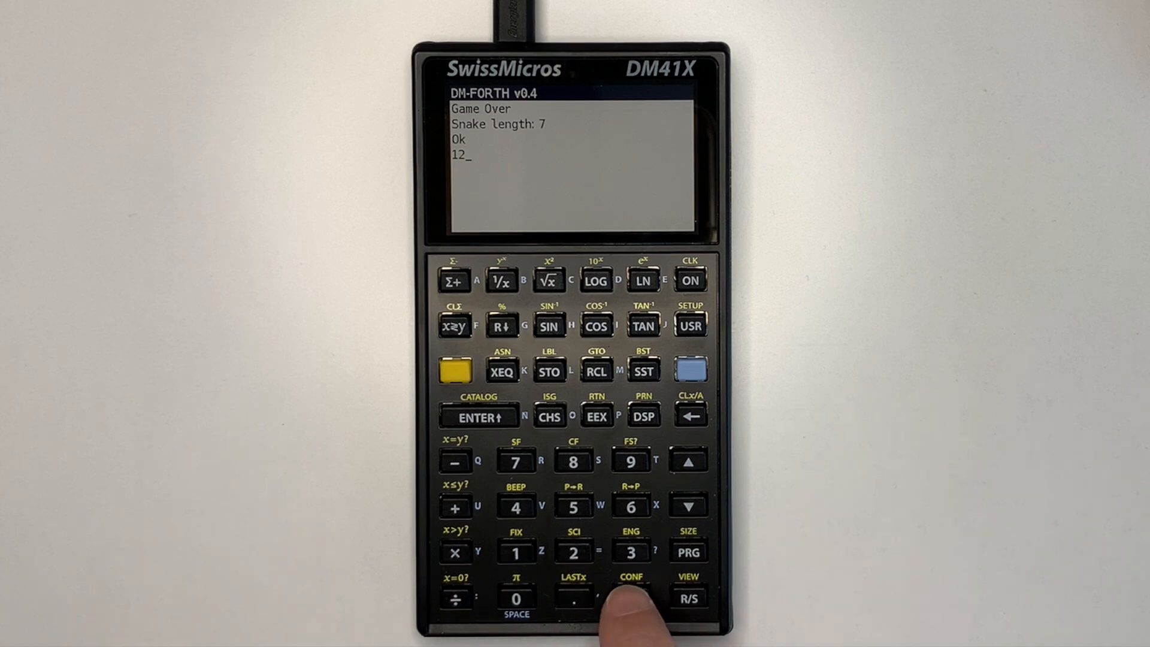
- Run '12 ASN BP' to put the BP beep on key 12, then turn USER mode on
{"action": "left_click", "coordinate": [453, 371]}
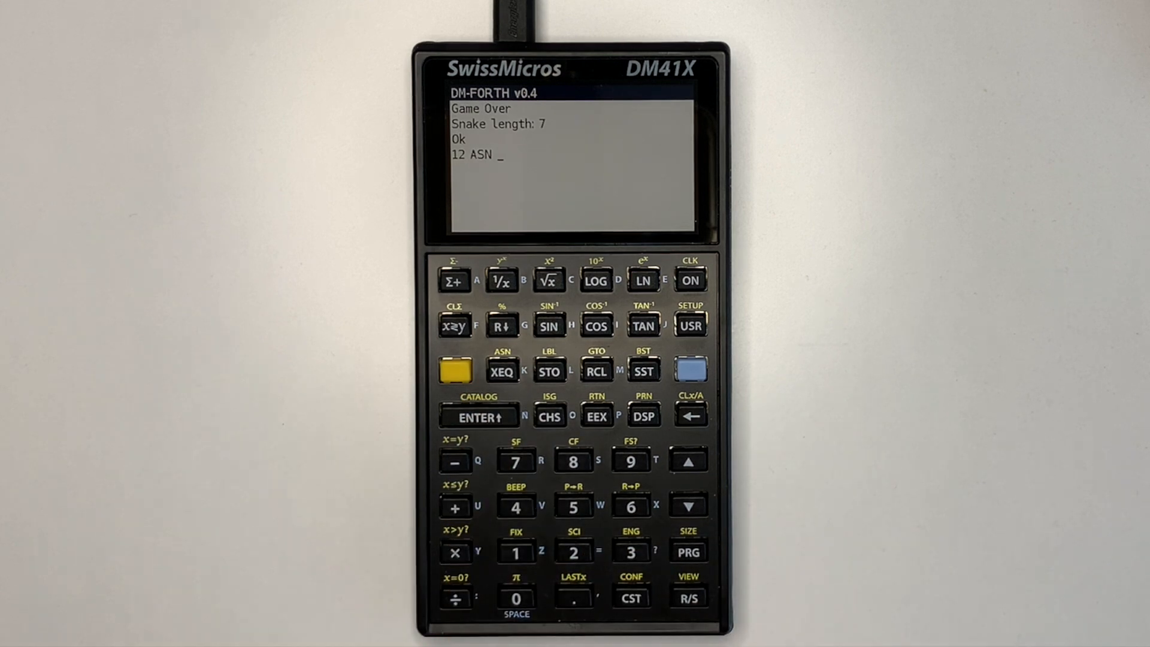
{"action": "left_click", "coordinate": [689, 370]}
{"action": "type", "text": " BP"}
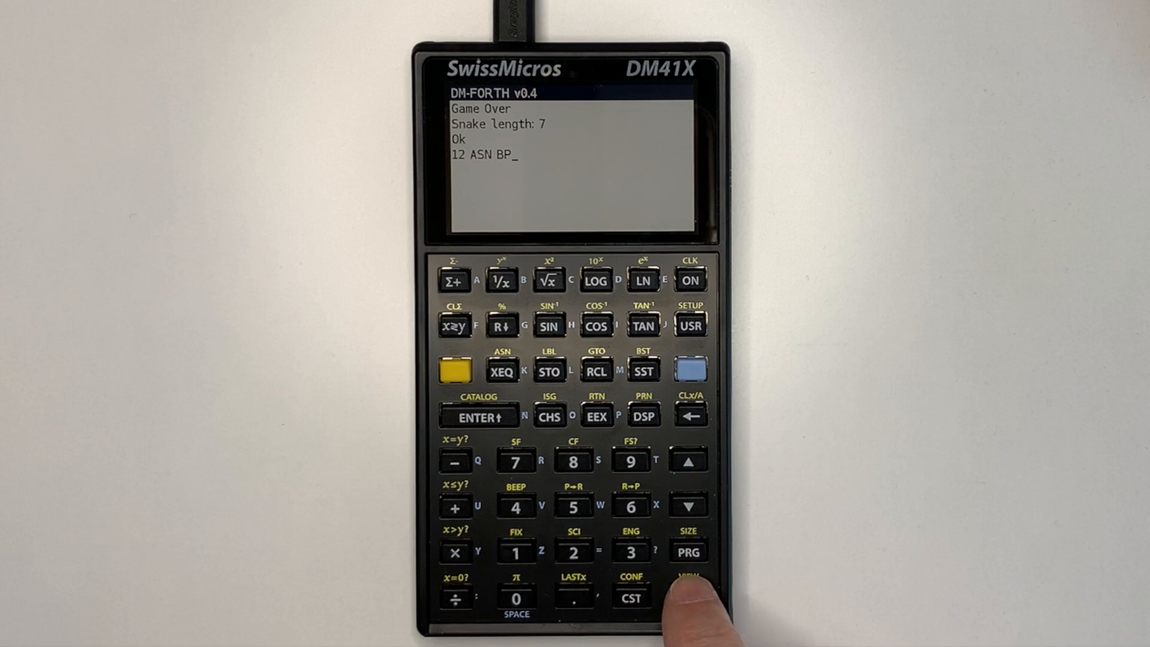
{"action": "left_click", "coordinate": [686, 598]}
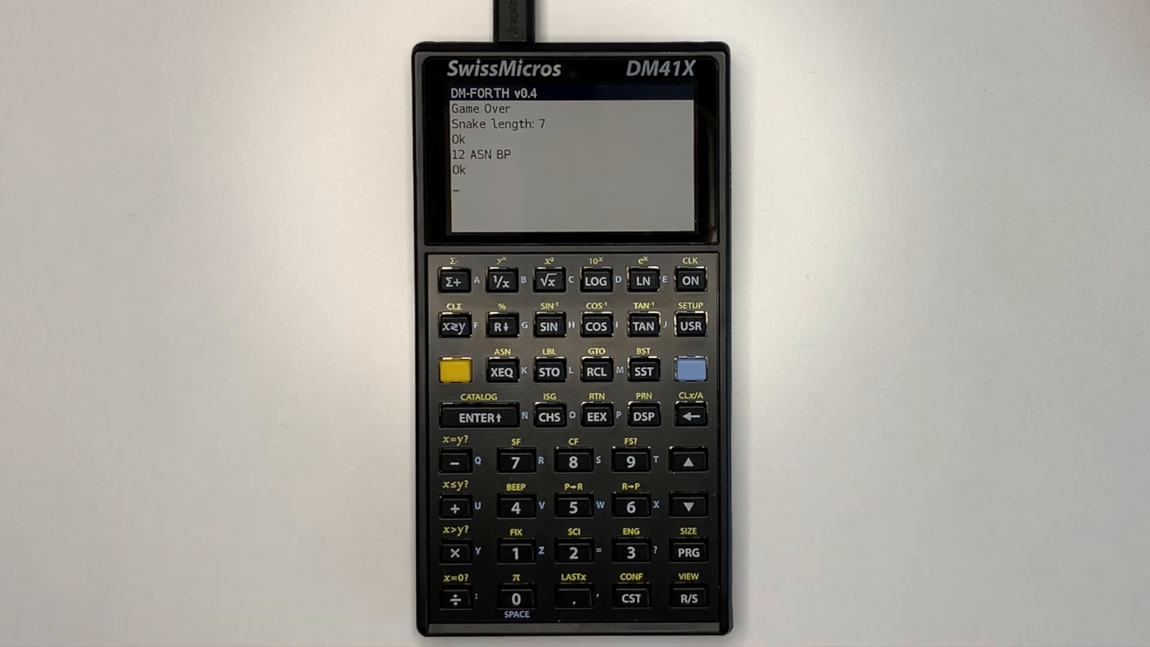
{"action": "left_click", "coordinate": [689, 325]}
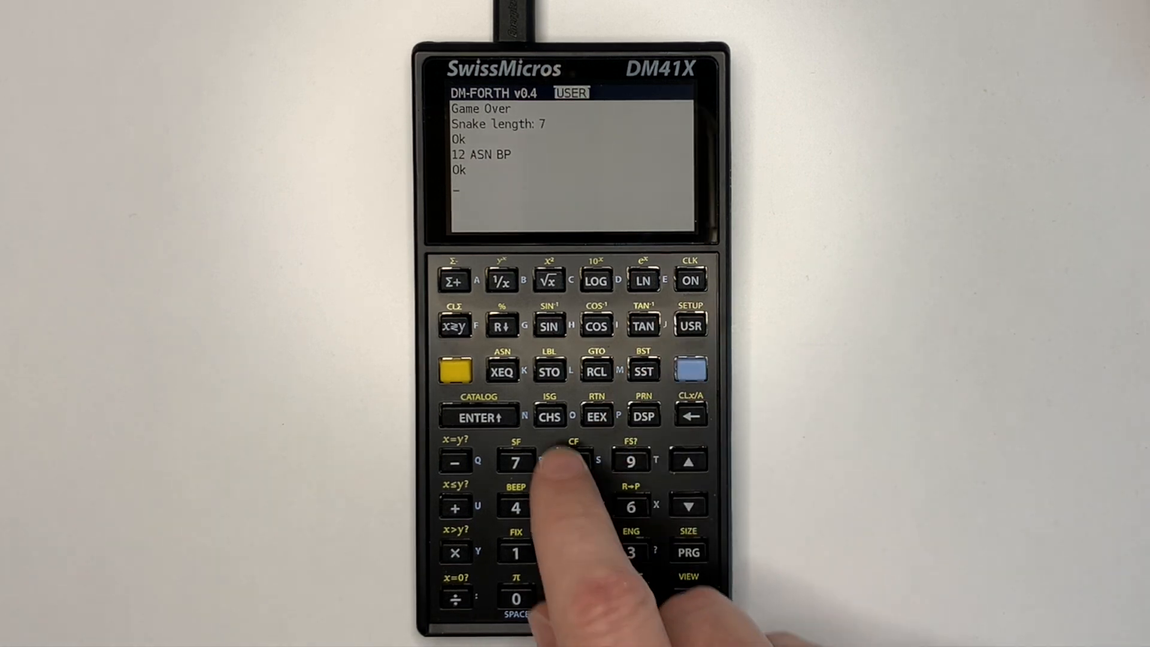